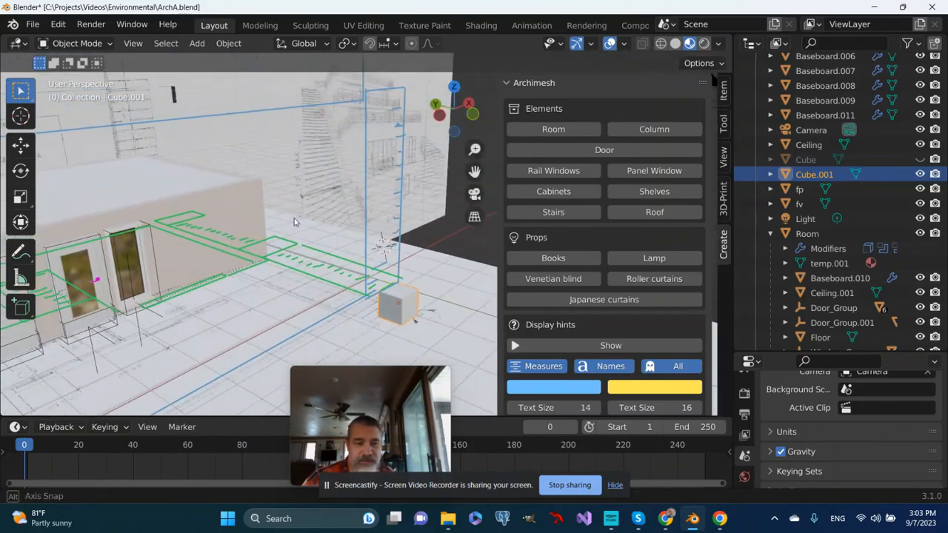
Step: Enter mesh editing on the cube and snap the 3D cursor to the selection
left_click_drag(296, 222, 333, 337)
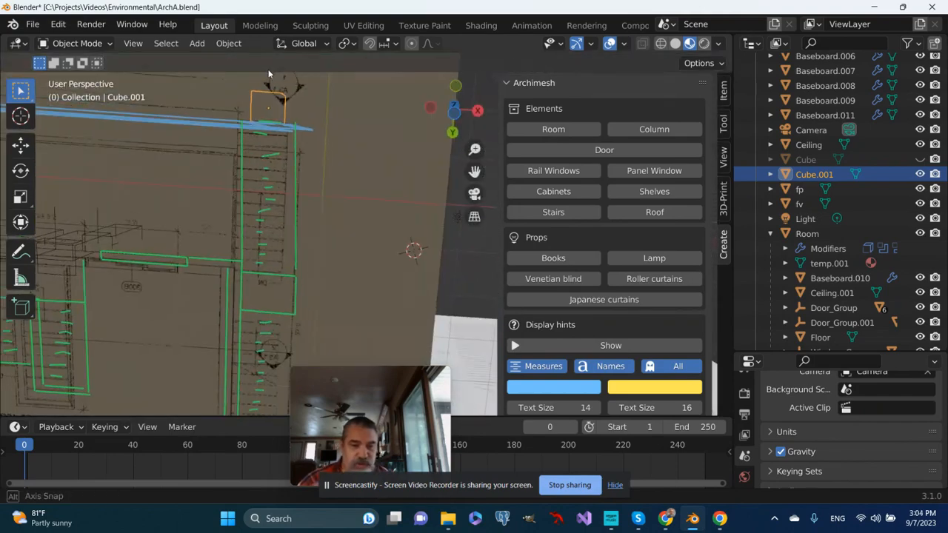
left_click_drag(296, 222, 259, 134)
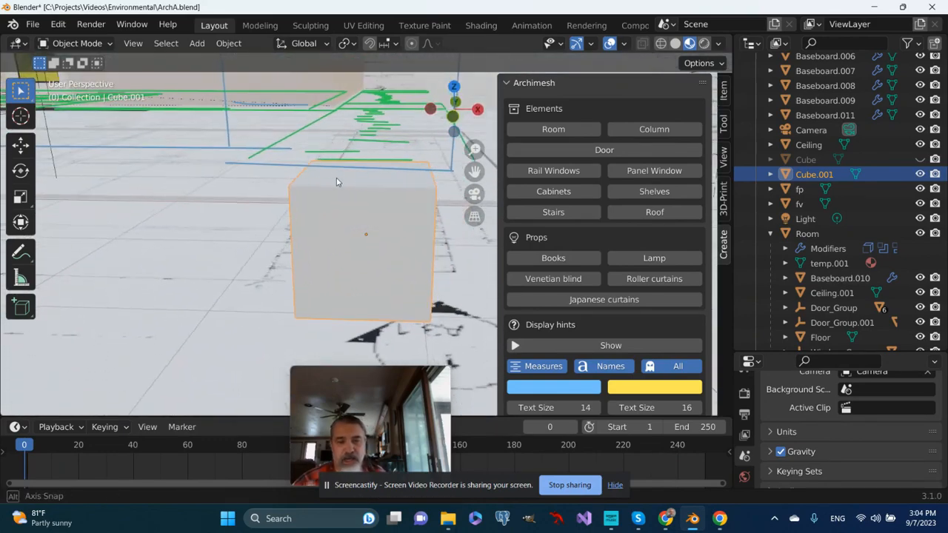
key("Tab")
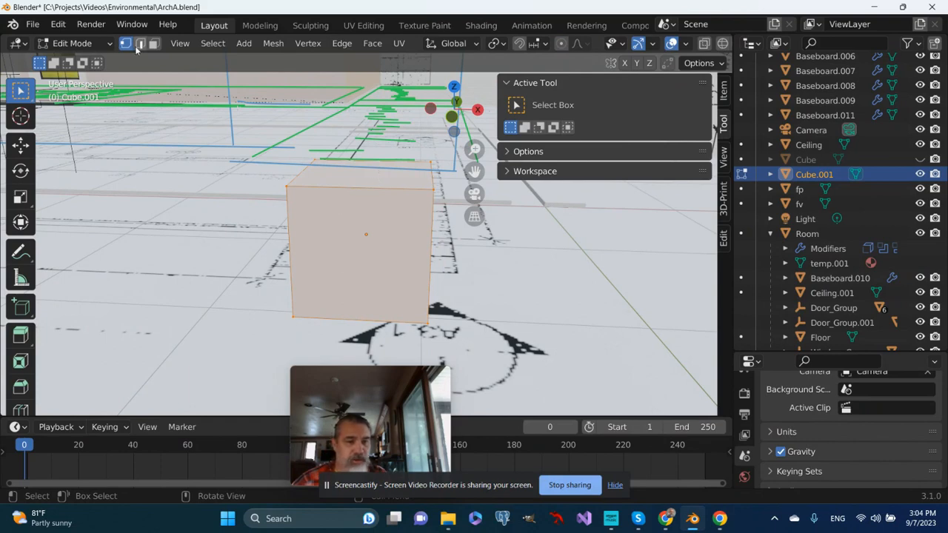
left_click(139, 42)
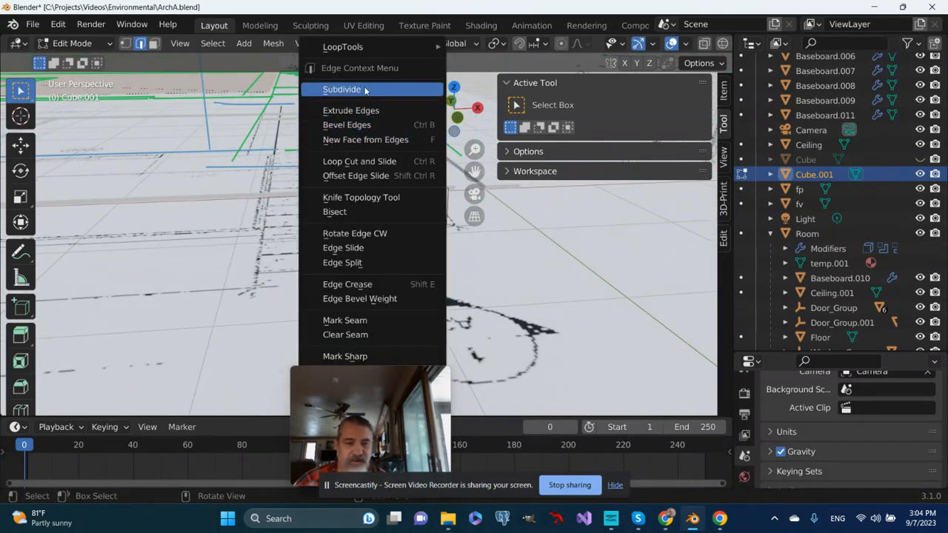
left_click(340, 89)
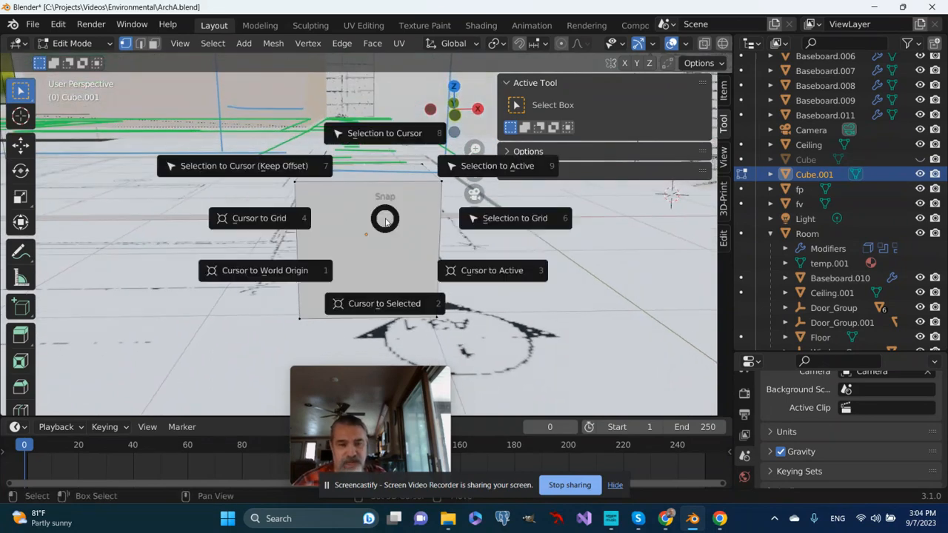
mouse_move(384, 302)
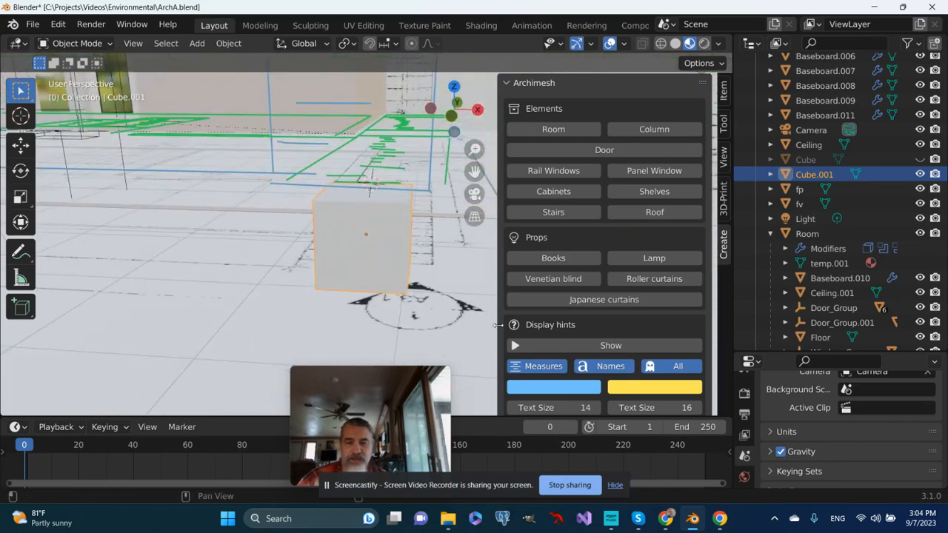
mouse_move(556, 243)
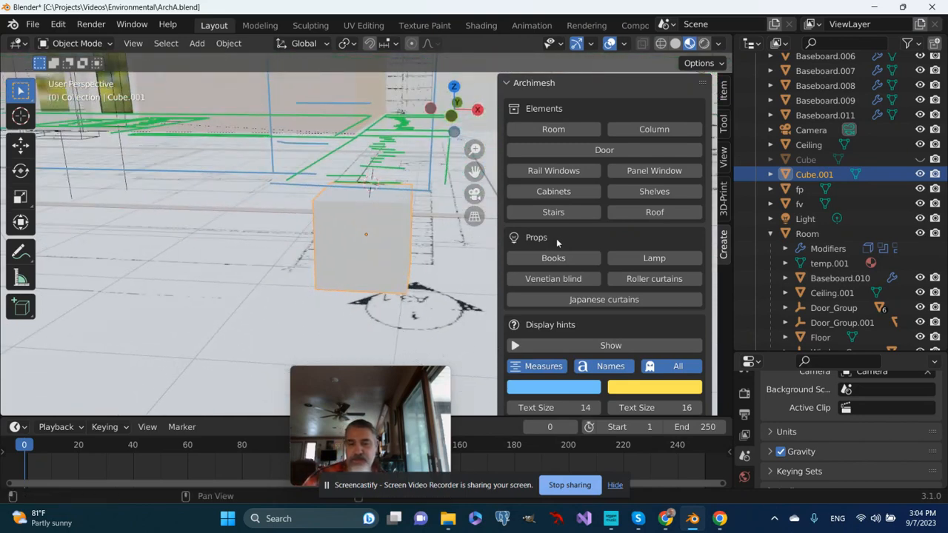
Step: Add an Archimesh Stairs object at the 3D cursor and view it in the plan
left_click(554, 211)
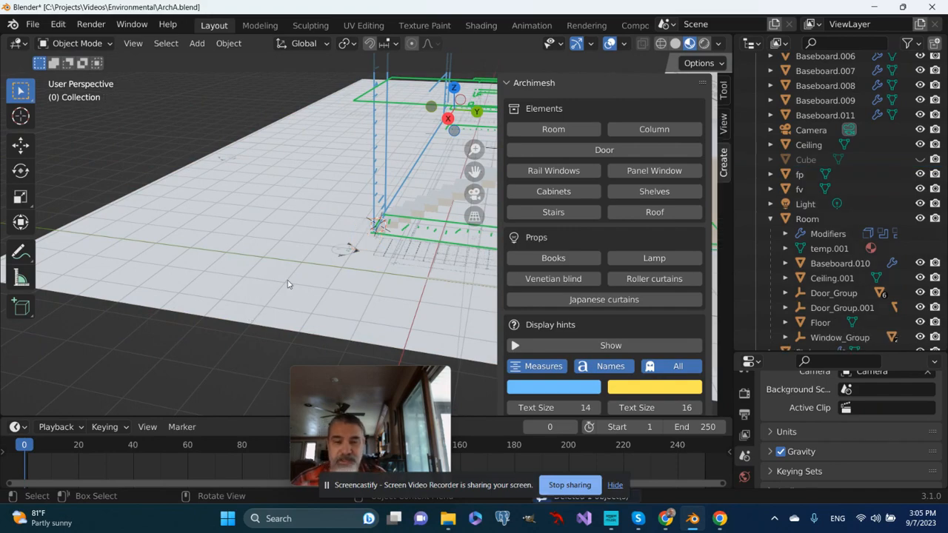
left_click_drag(288, 284, 294, 200)
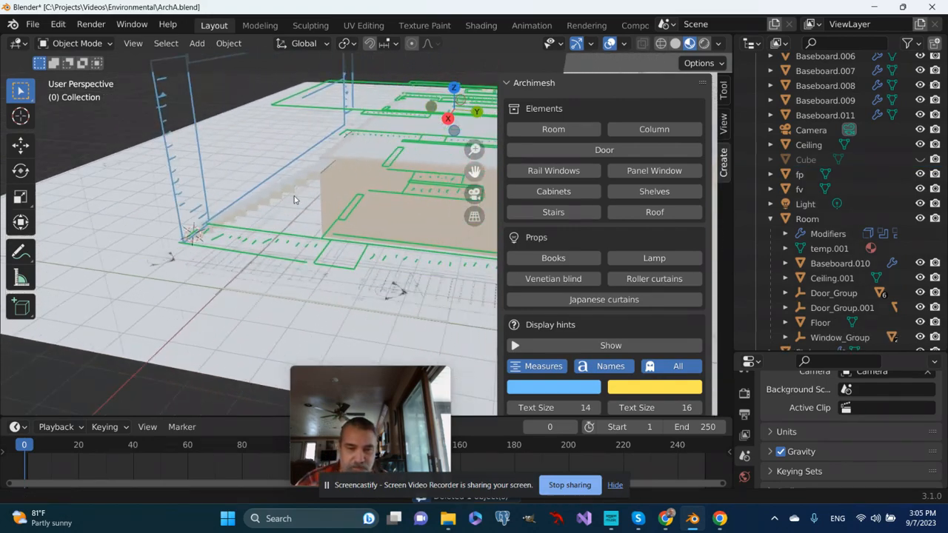
Step: From a top-down view, slide the staircase along Y onto the stairwell outline
left_click_drag(296, 199, 405, 296)
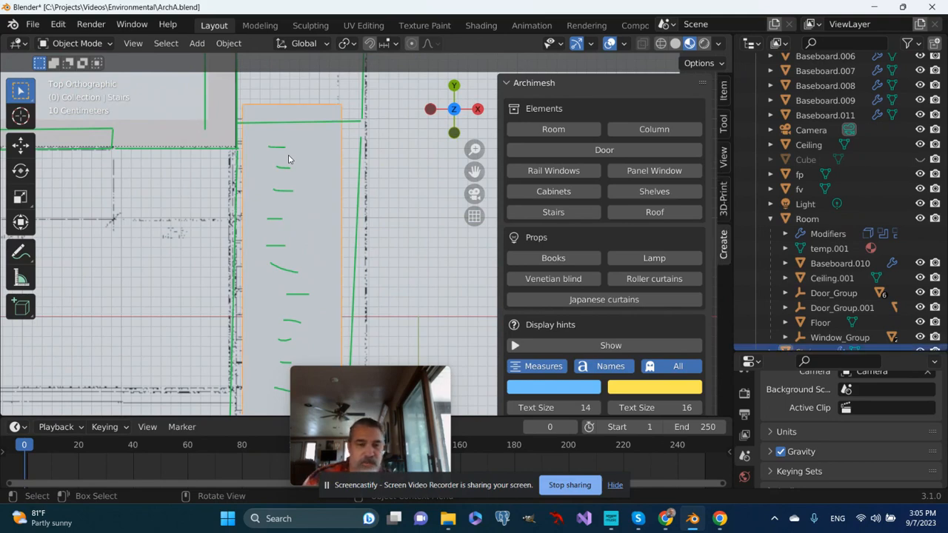
key("g")
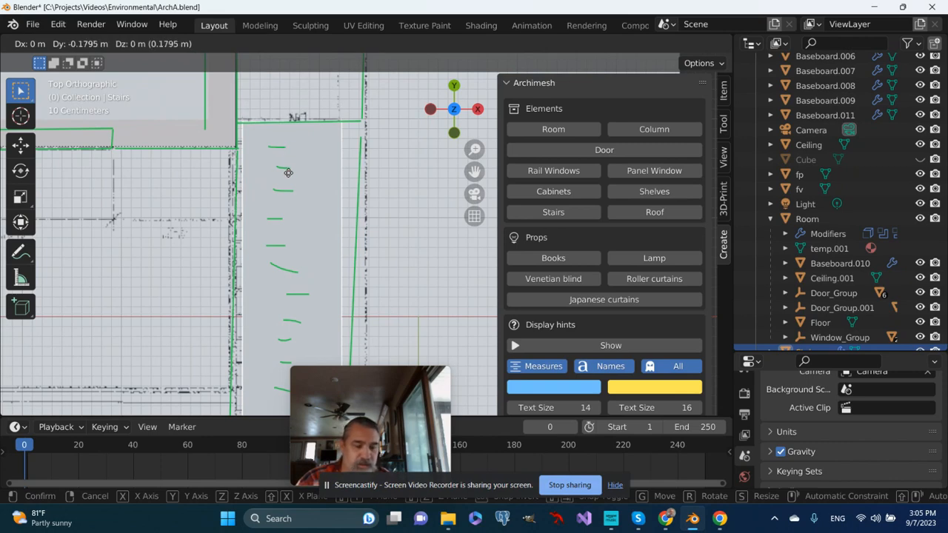
left_click(289, 173)
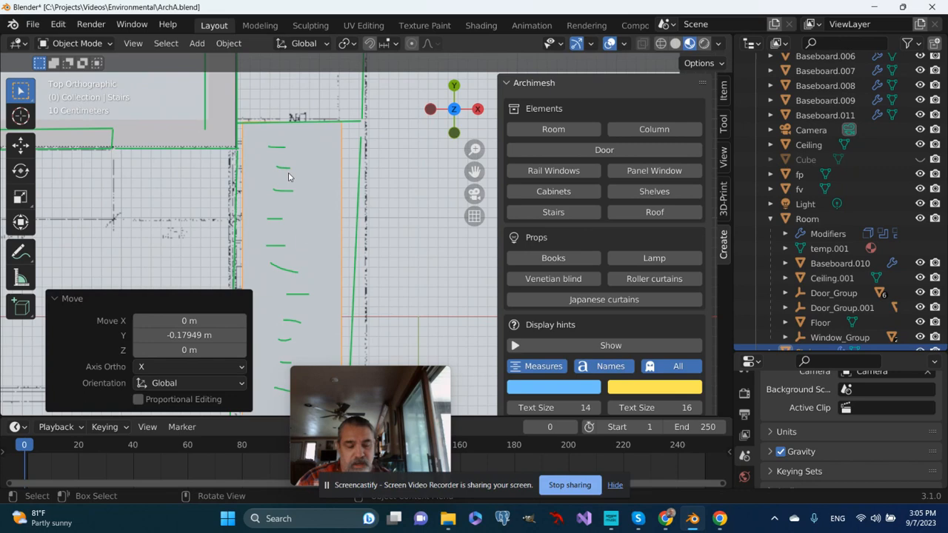
Step: Widen the staircase along X to about 1.25, nudge it sideways, and enter mesh editing
key("s")
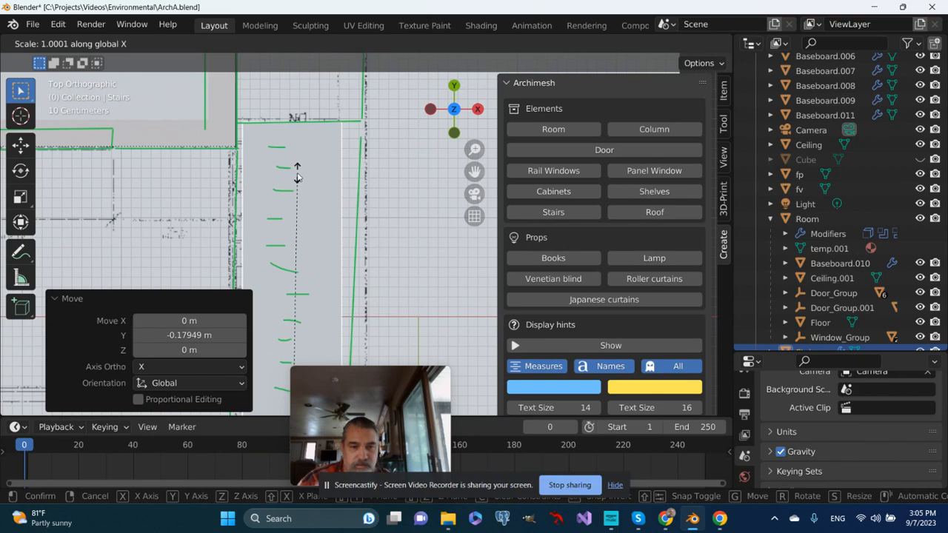
mouse_move(234, 229)
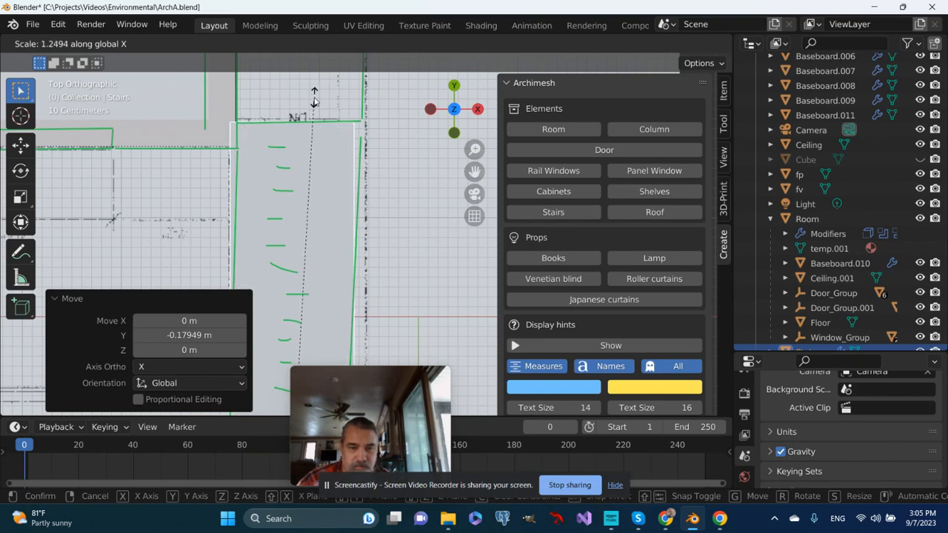
key("s")
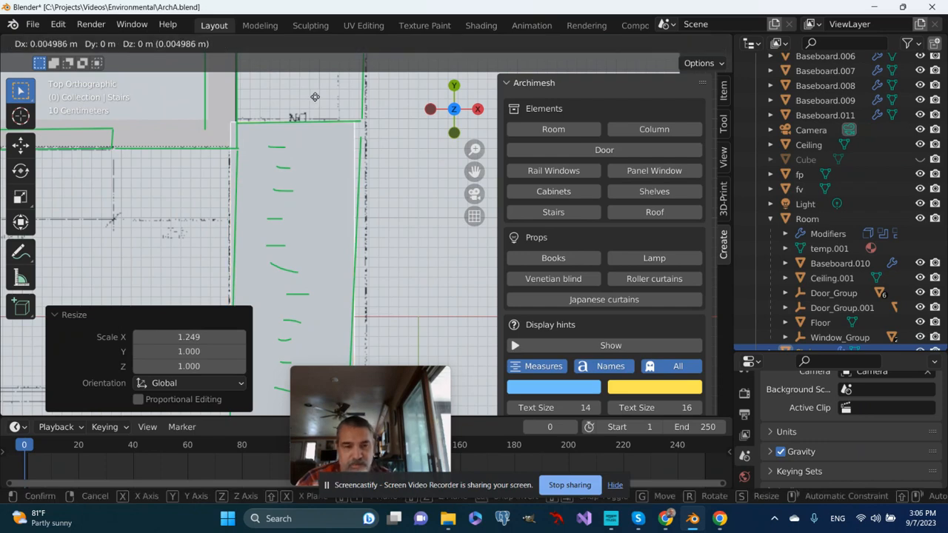
mouse_move(324, 98)
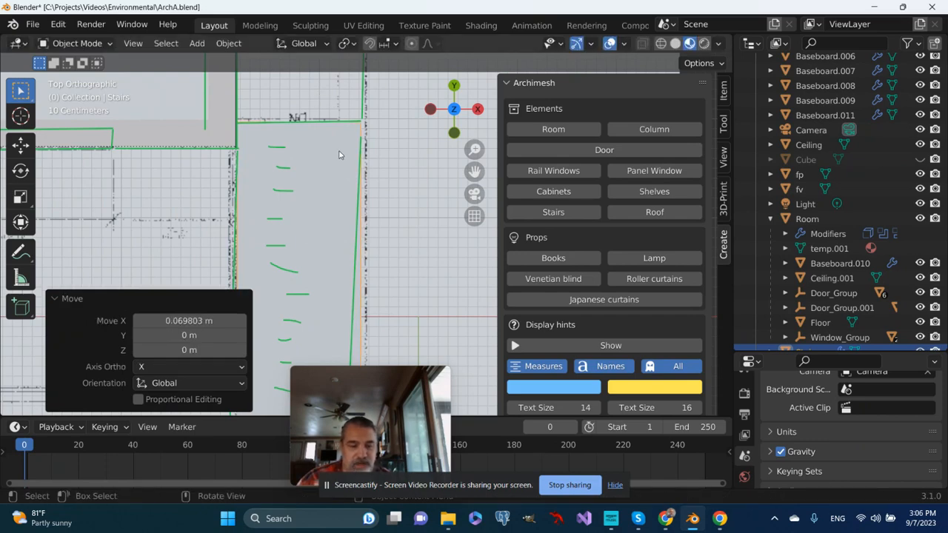
key("Tab")
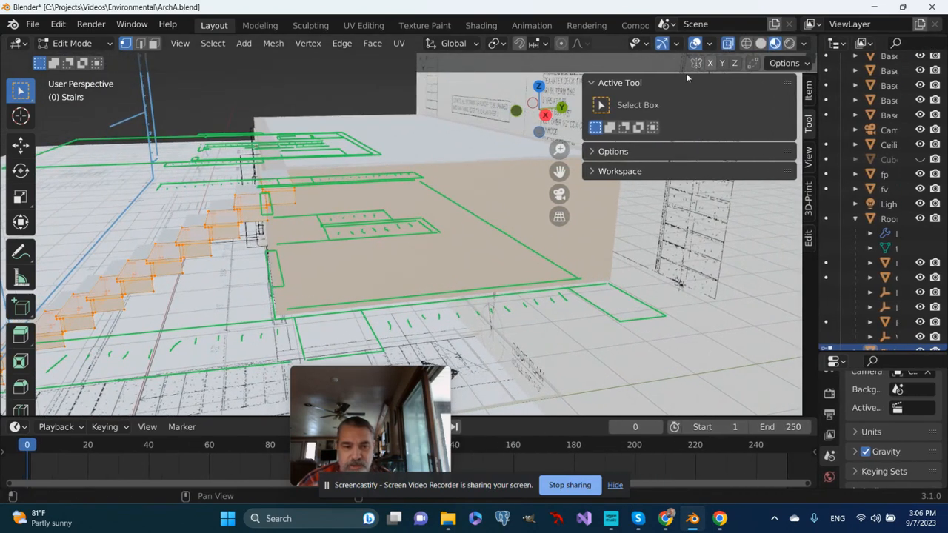
Step: In face select, extrude the top step outward about 0.93 m to form a landing
key("g")
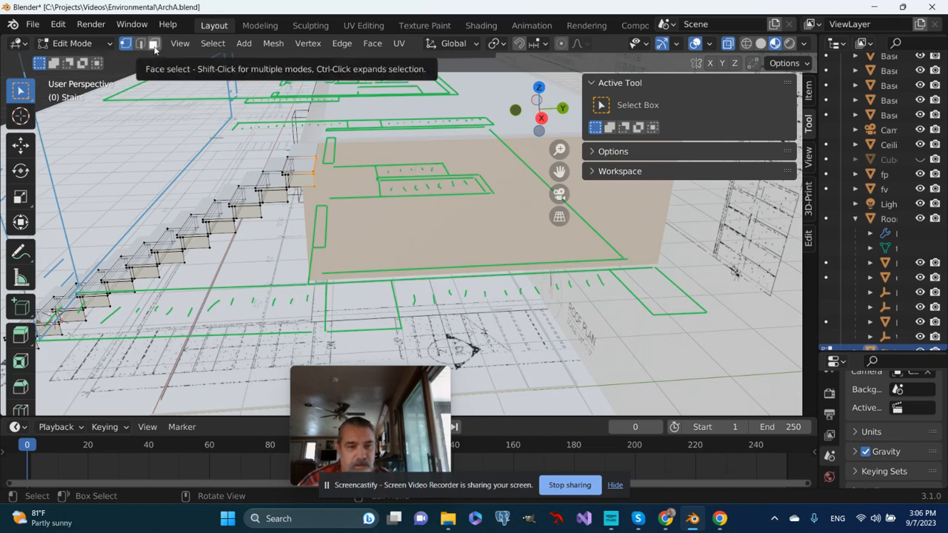
left_click(139, 43)
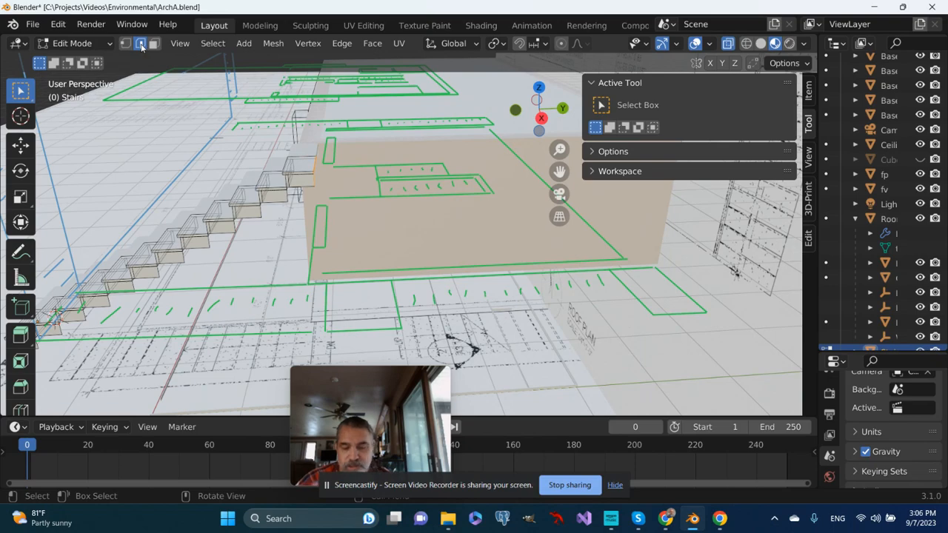
left_click(140, 43)
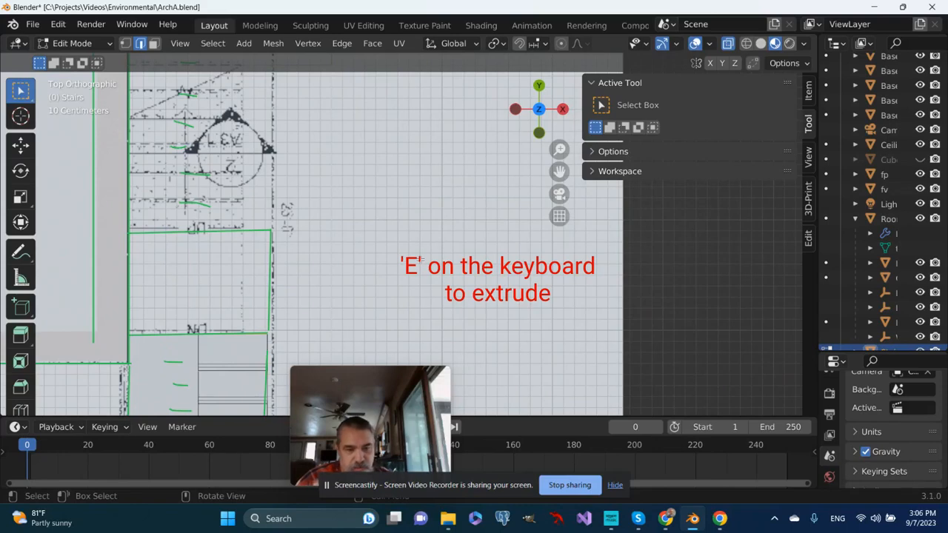
key("e")
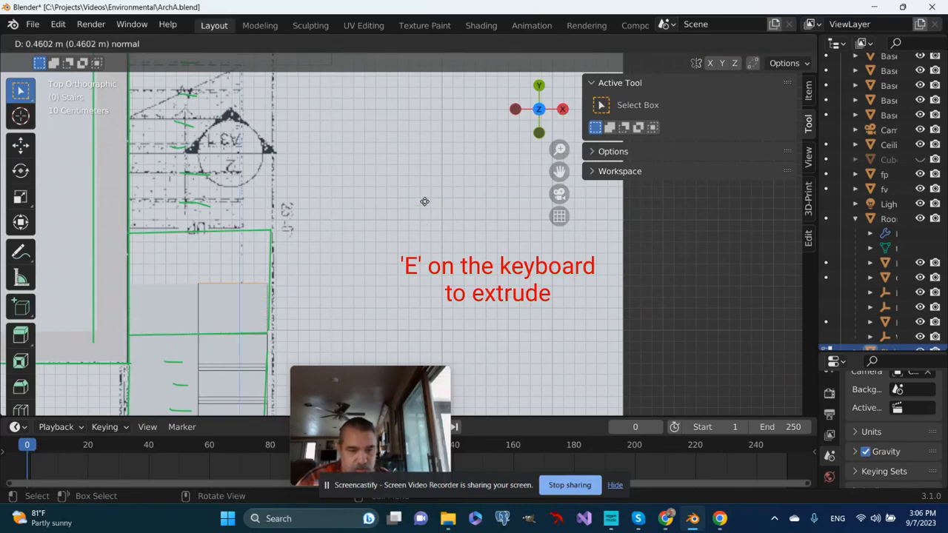
mouse_move(425, 160)
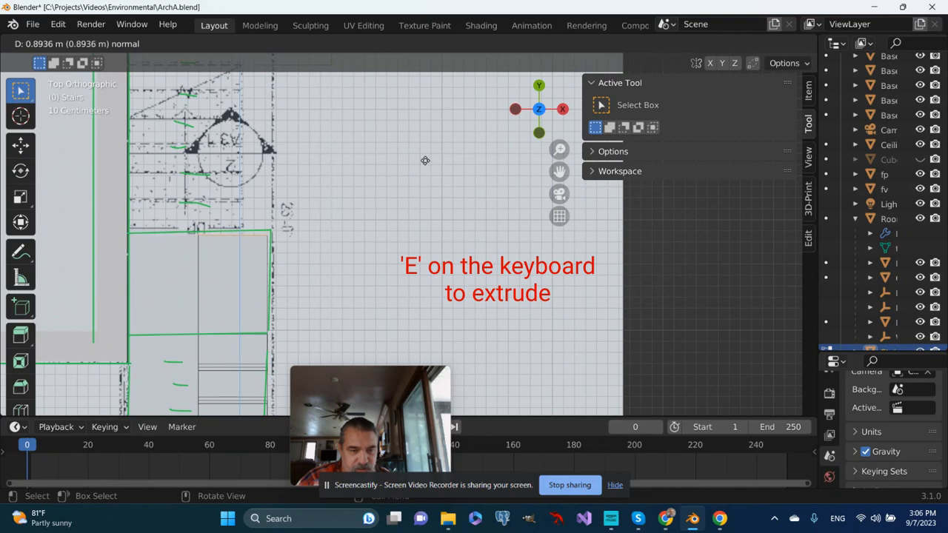
key("e")
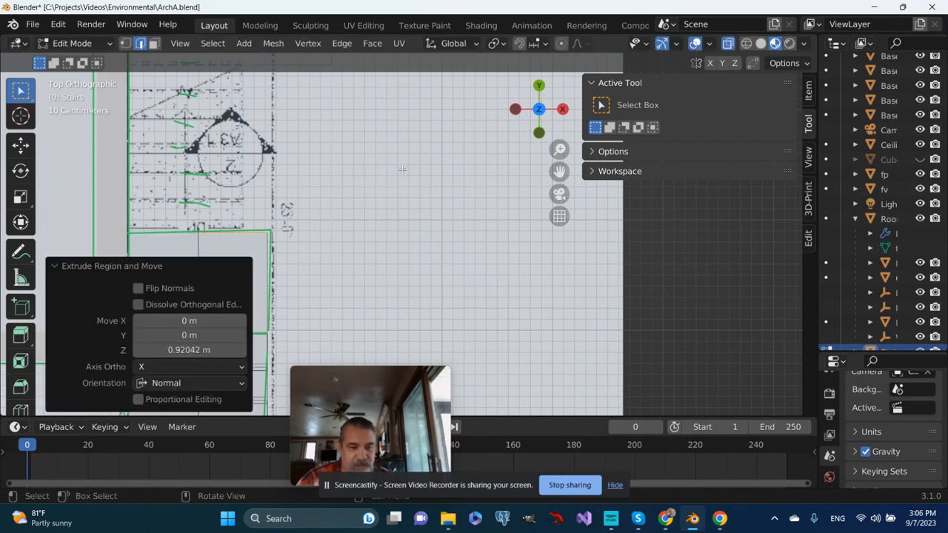